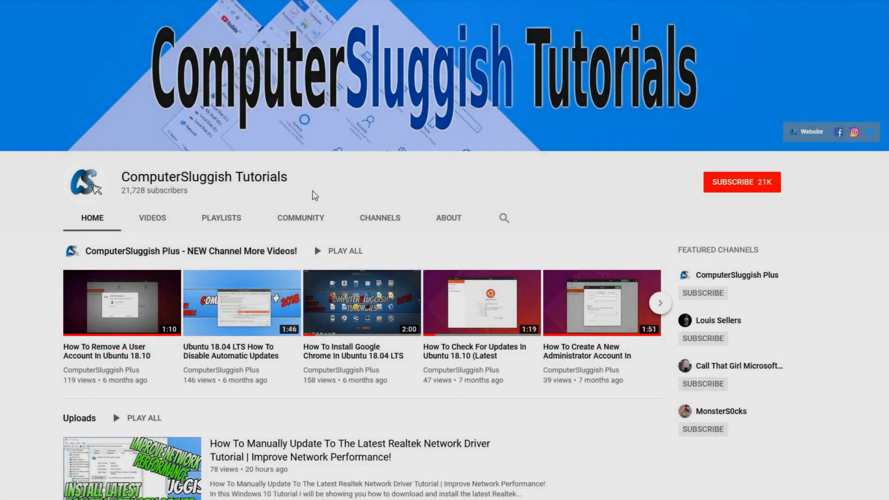
pyautogui.moveTo(375, 179)
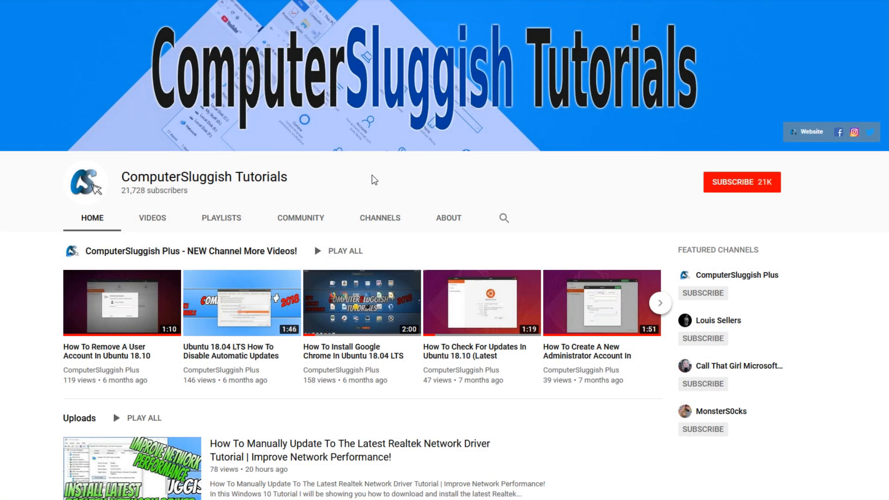
# Scroll down the page, subscribing to the ComputerSluggish Tutorials channel along the way.
pyautogui.scroll(-3)
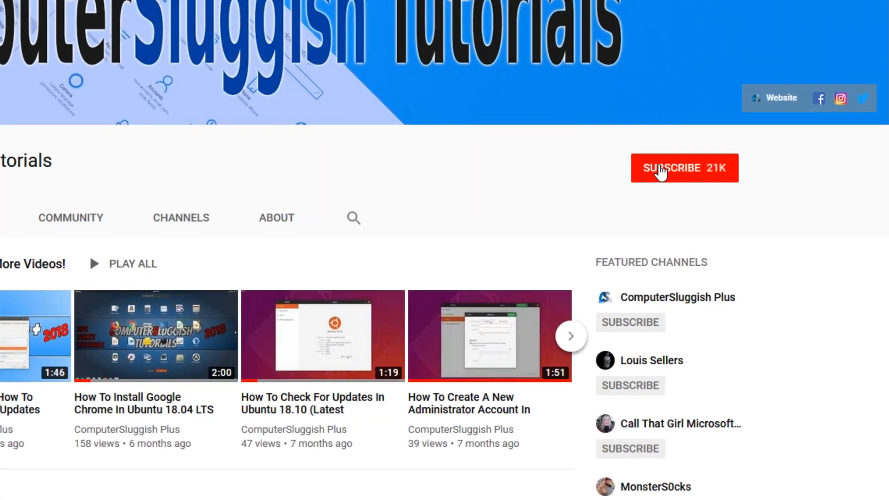
pyautogui.click(684, 168)
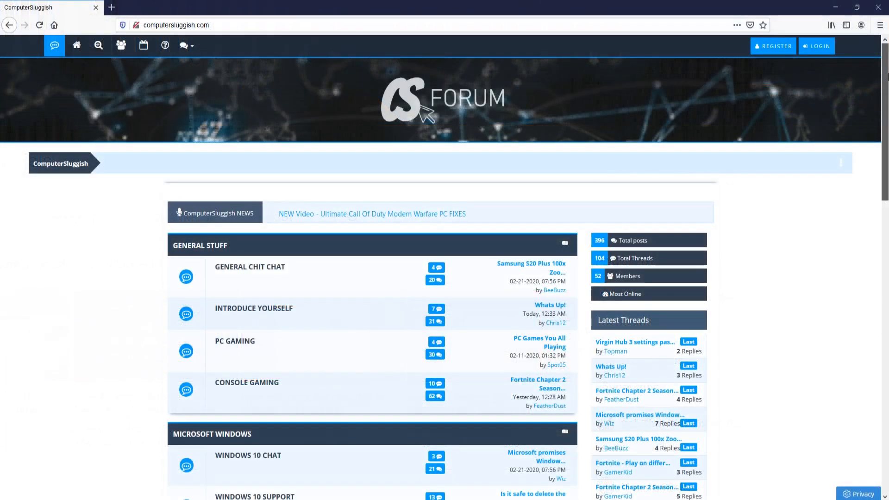
pyautogui.scroll(-3)
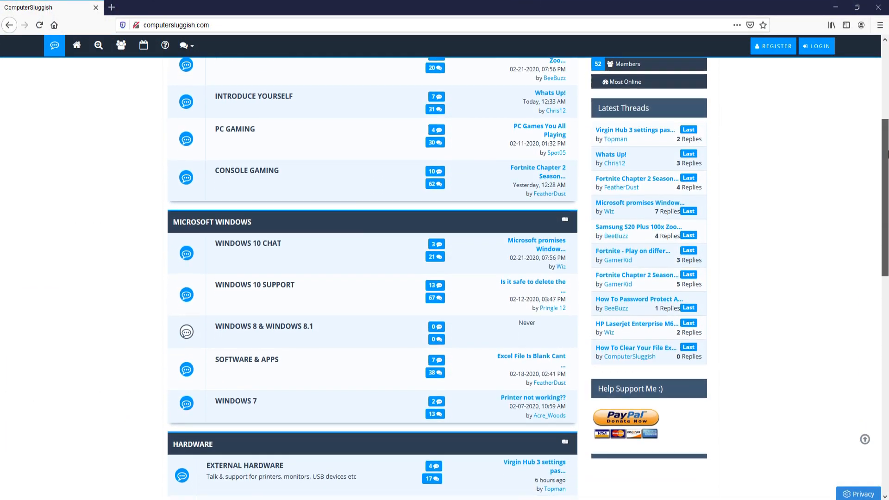
pyautogui.scroll(-3)
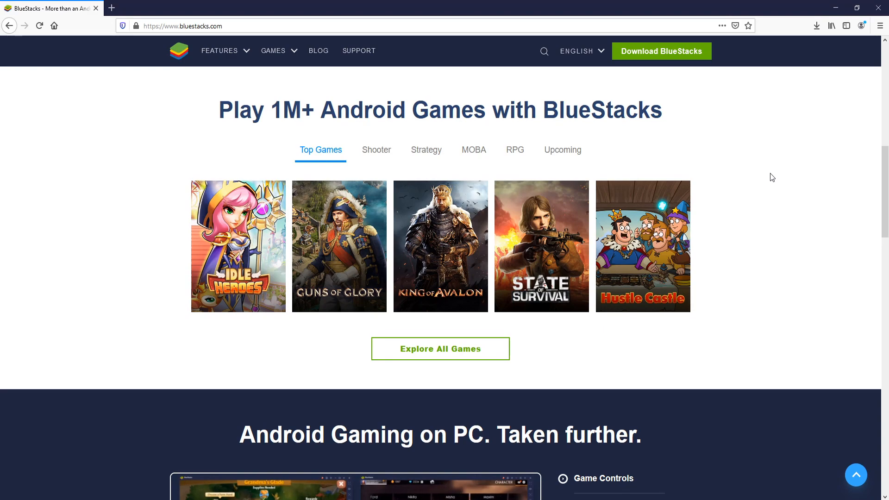
pyautogui.moveTo(269, 103)
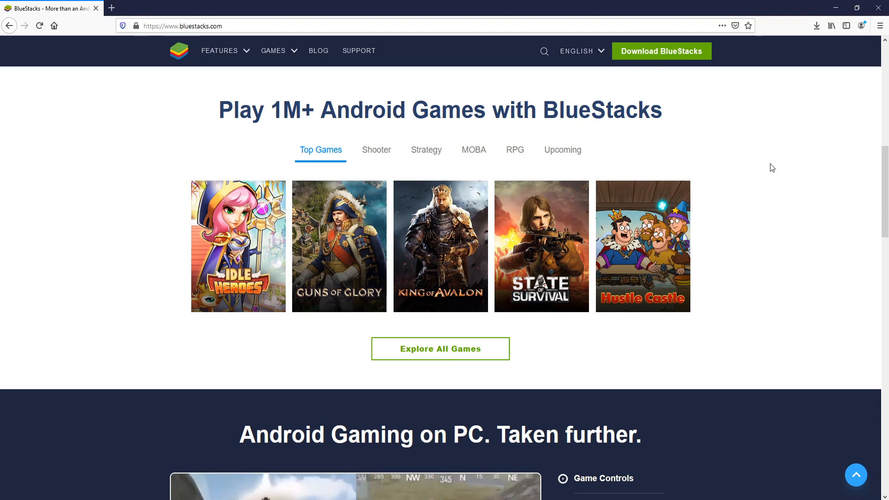
pyautogui.moveTo(323, 239)
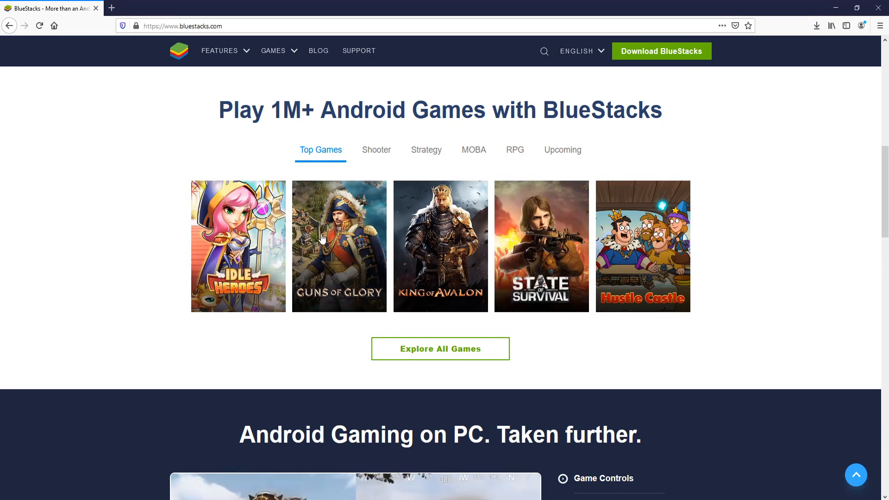
# Show the Shooter, Strategy, then RPG games under Play 1M+ Android Games.
pyautogui.click(376, 150)
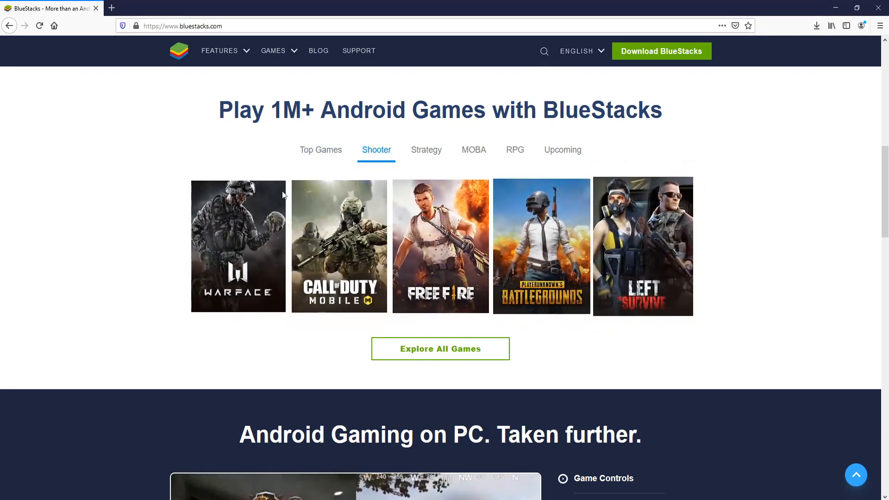
pyautogui.moveTo(541, 245)
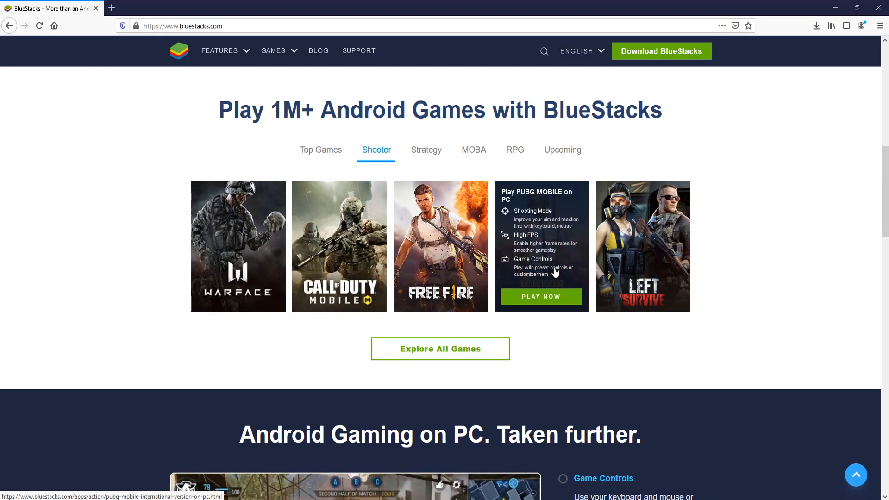
pyautogui.click(426, 150)
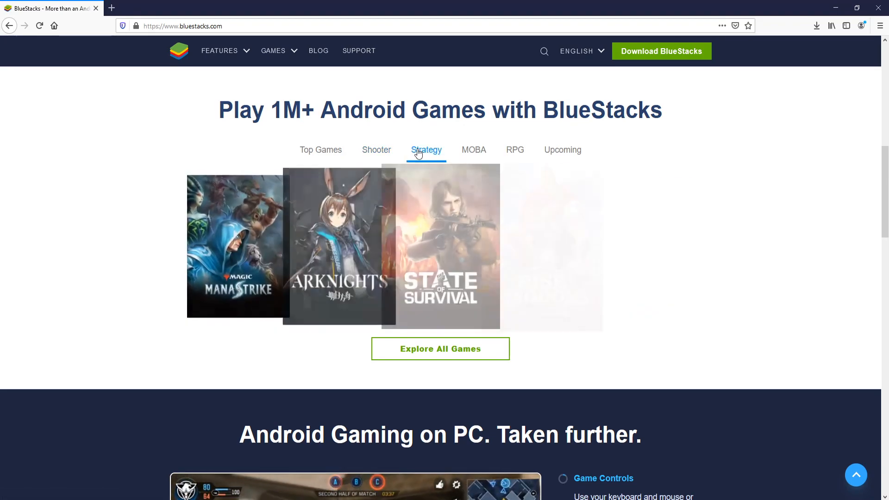
pyautogui.click(515, 149)
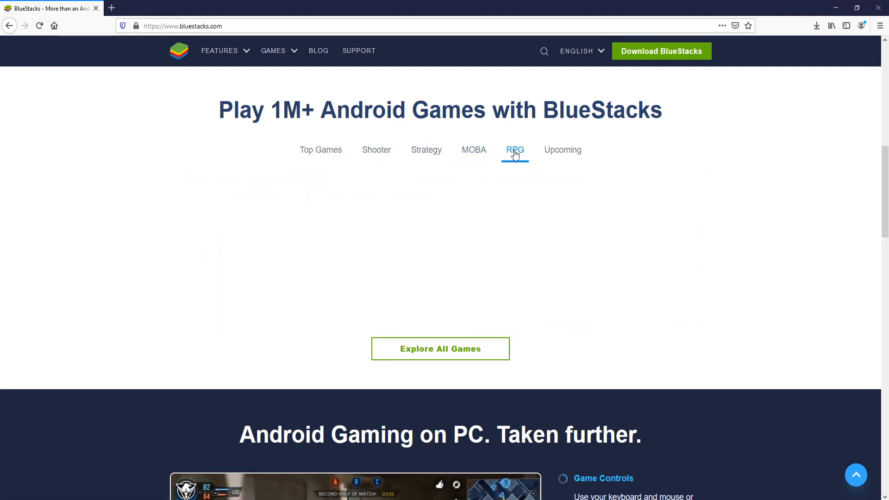
pyautogui.click(515, 150)
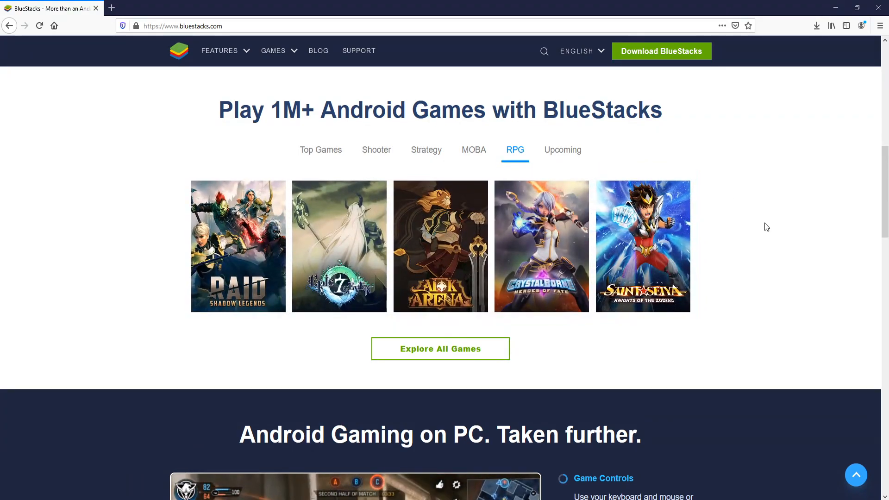
pyautogui.moveTo(674, 106)
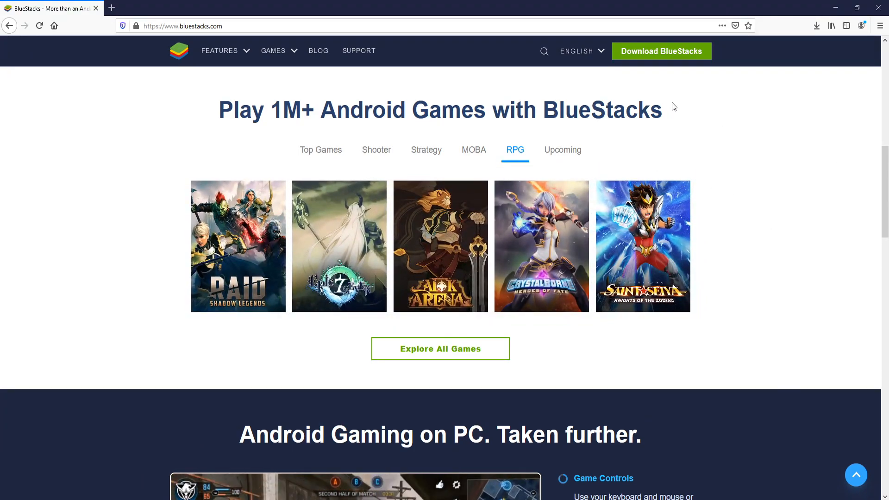
pyautogui.moveTo(685, 60)
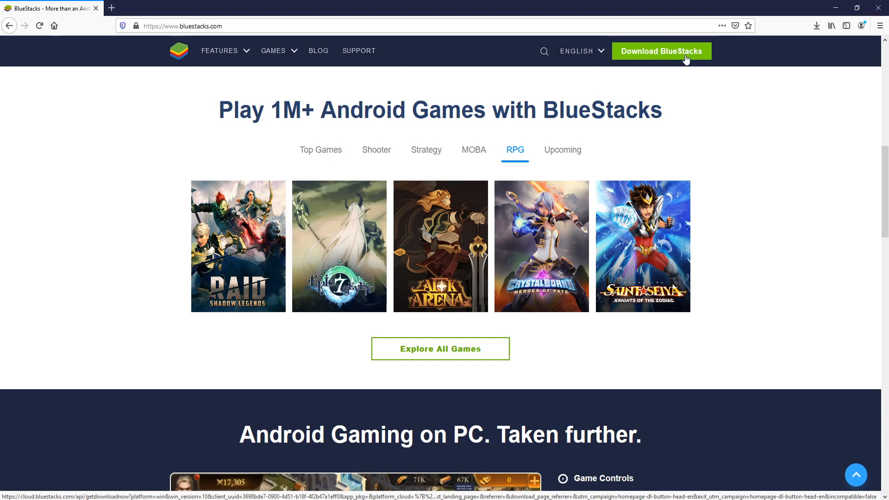
# Save the BlueStacks installer via Download BlueStacks and run the downloaded file.
pyautogui.click(662, 51)
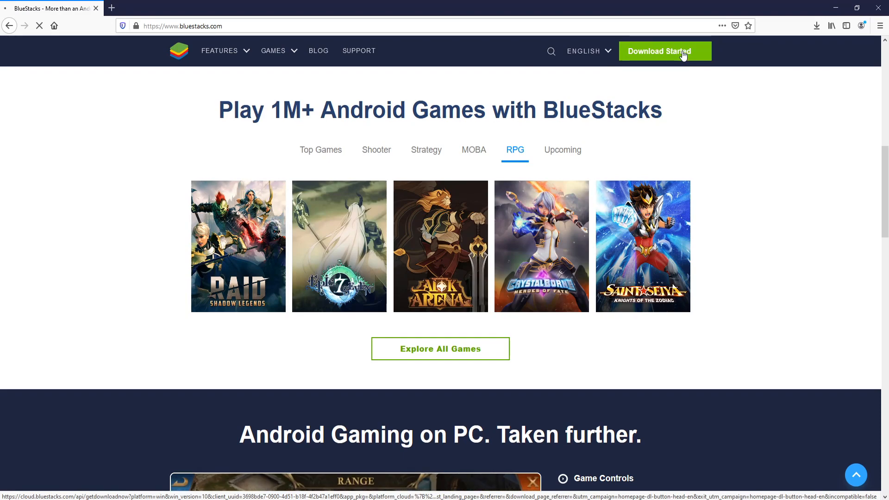
pyautogui.click(665, 51)
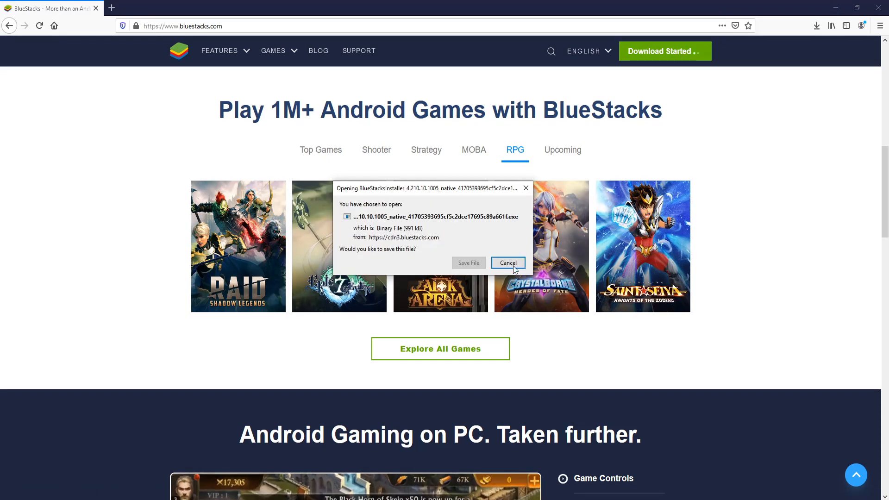
pyautogui.click(507, 262)
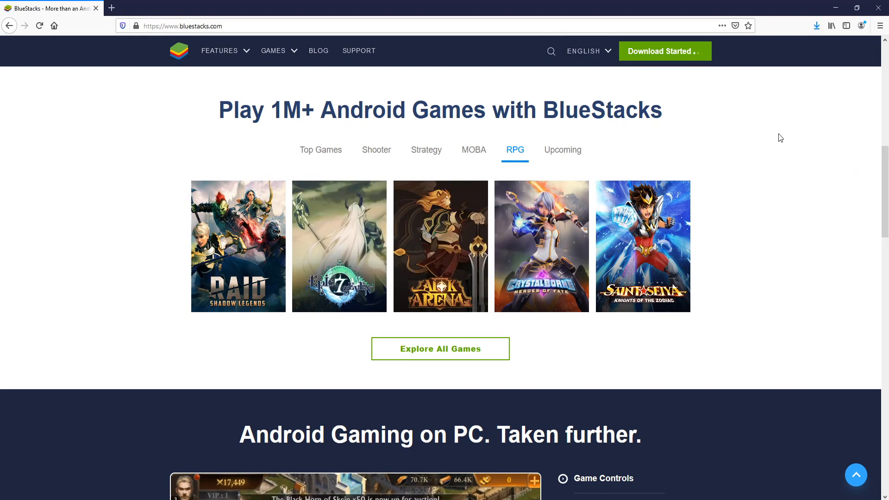
pyautogui.click(817, 26)
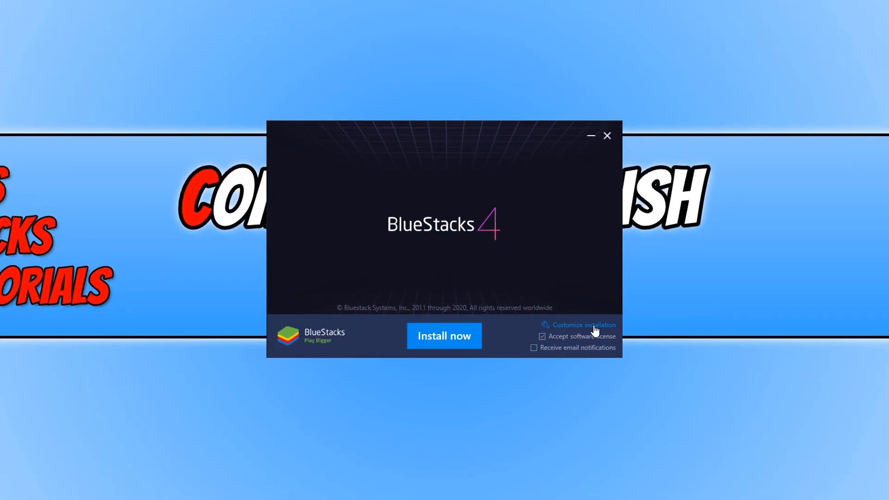
# Check the data path under Customize installation, go back, and install BlueStacks 4 with defaults.
pyautogui.click(584, 325)
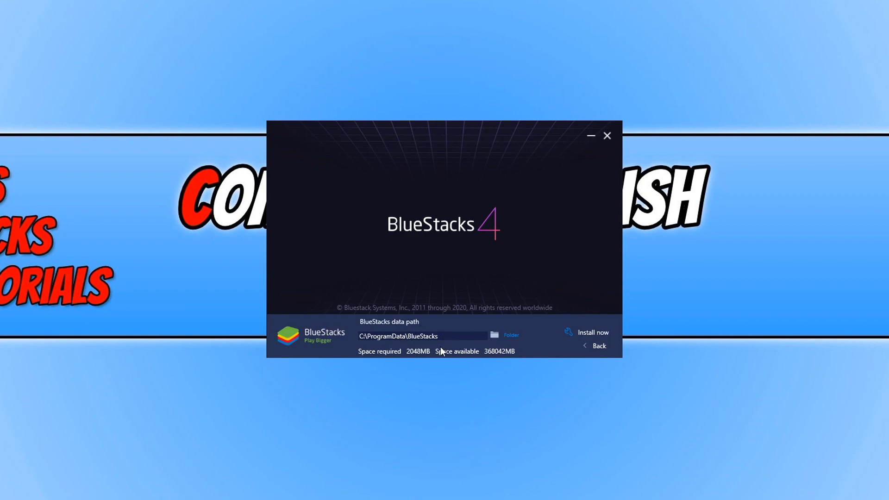
pyautogui.moveTo(451, 354)
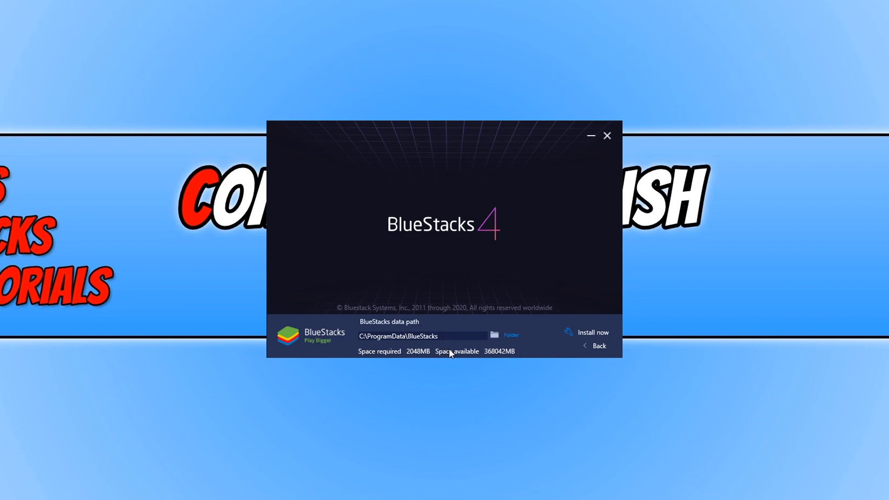
pyautogui.moveTo(589, 350)
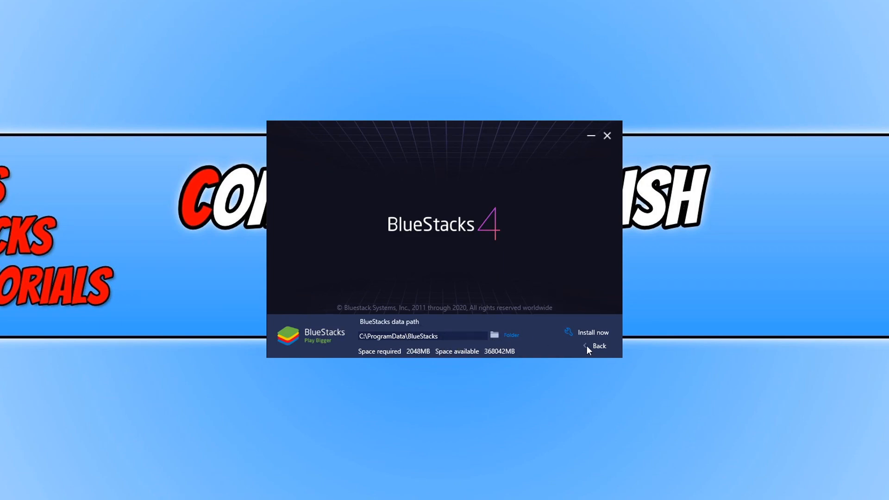
pyautogui.click(598, 346)
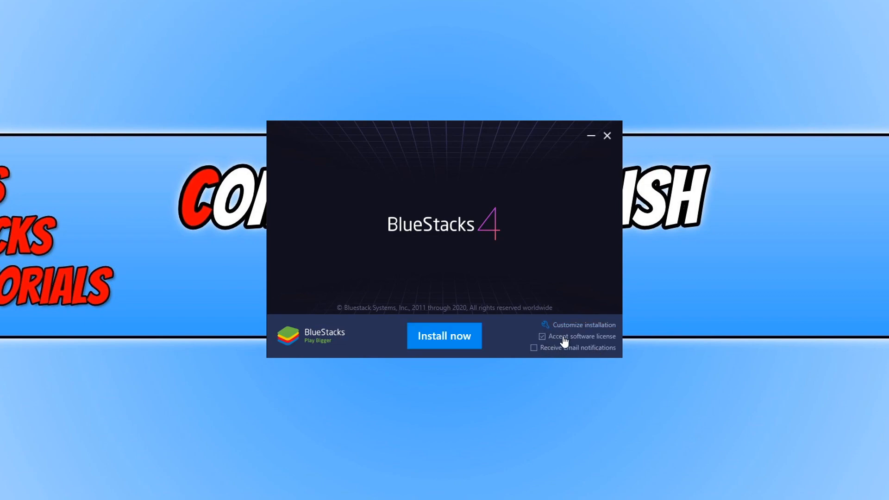
pyautogui.moveTo(593, 336)
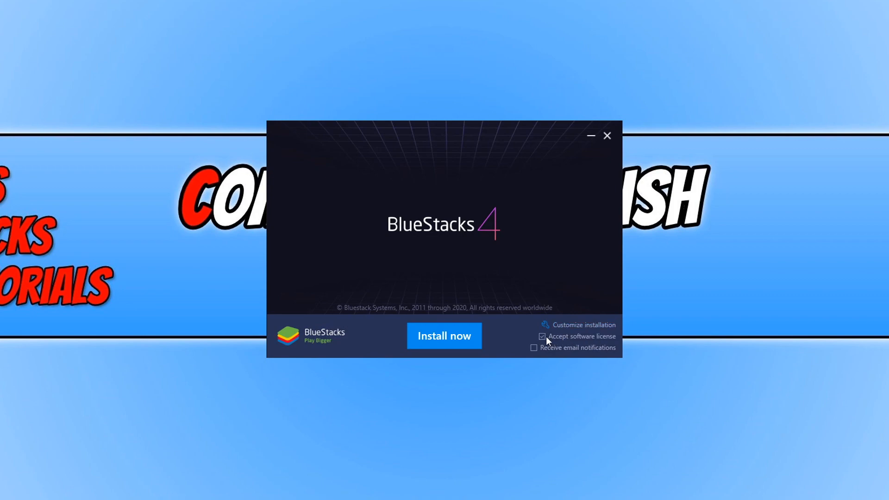
pyautogui.moveTo(626, 341)
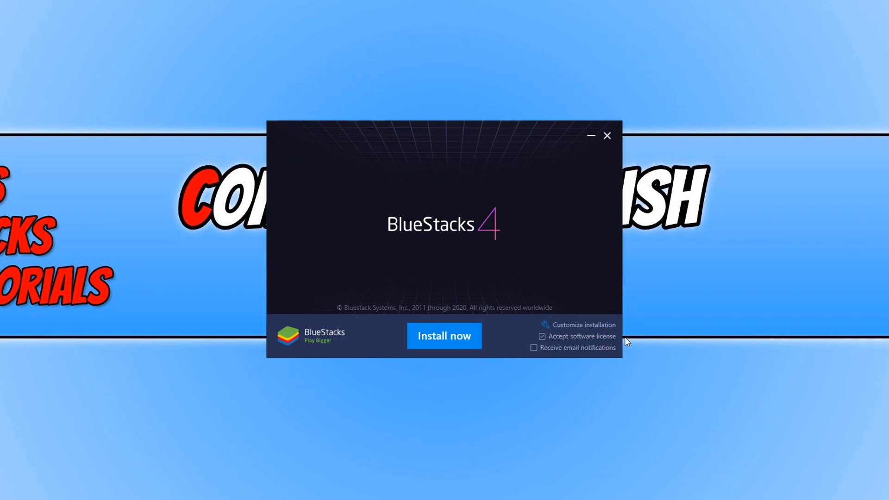
pyautogui.moveTo(448, 349)
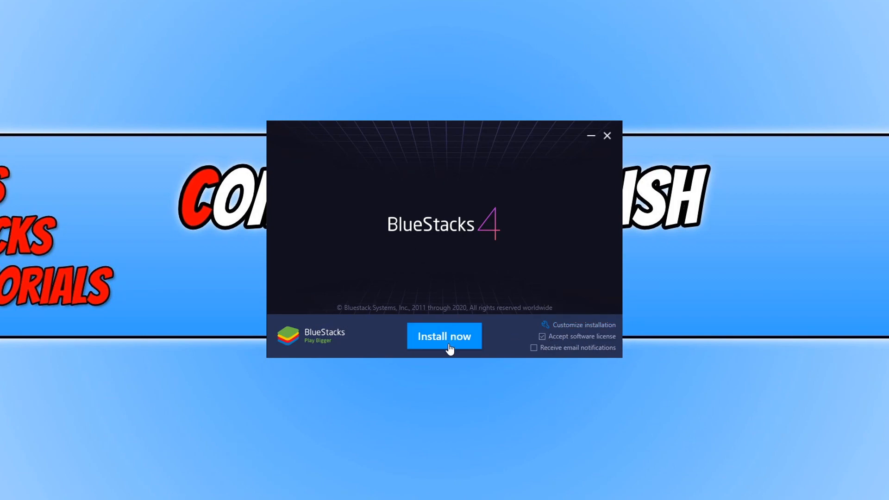
pyautogui.click(444, 336)
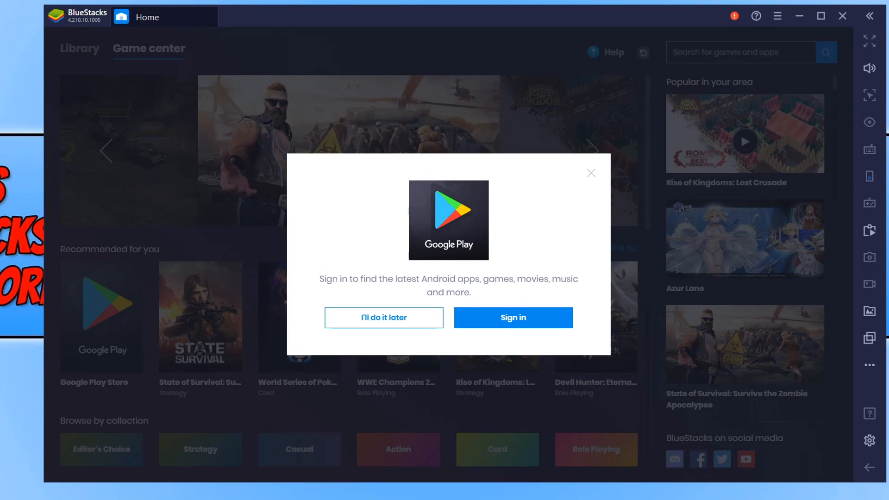
pyautogui.moveTo(443, 217)
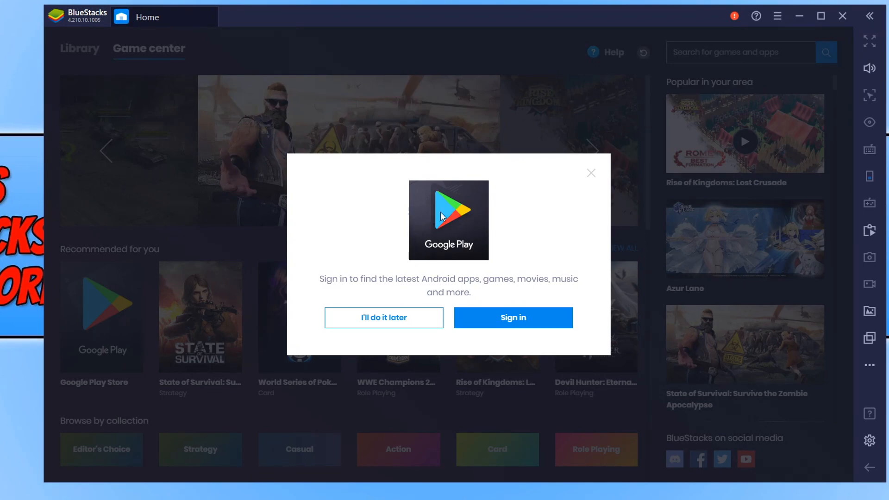
pyautogui.moveTo(422, 303)
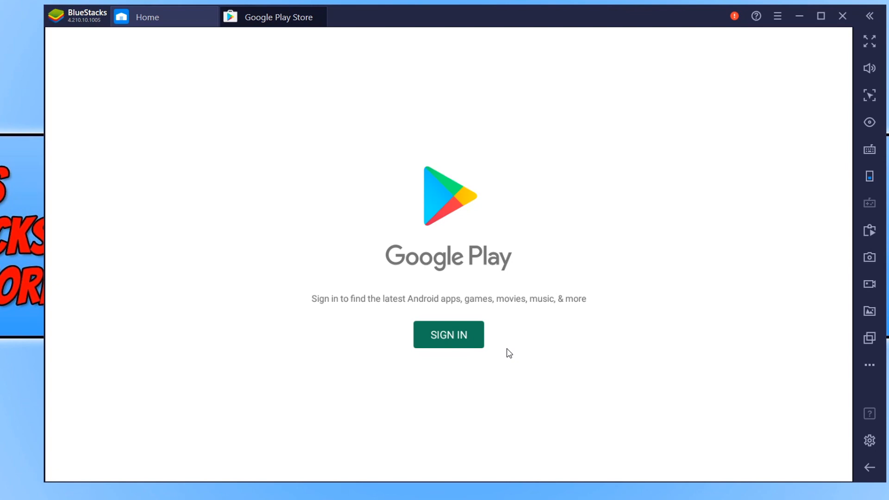
pyautogui.moveTo(513, 351)
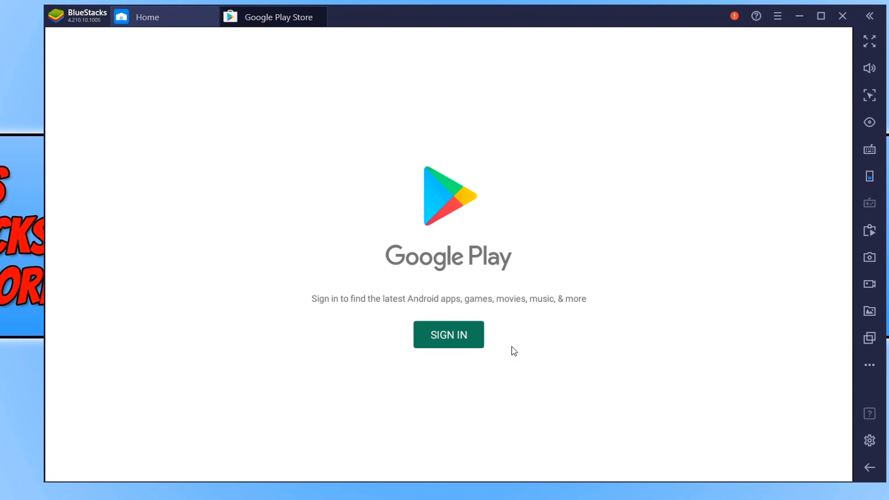
pyautogui.moveTo(448, 334)
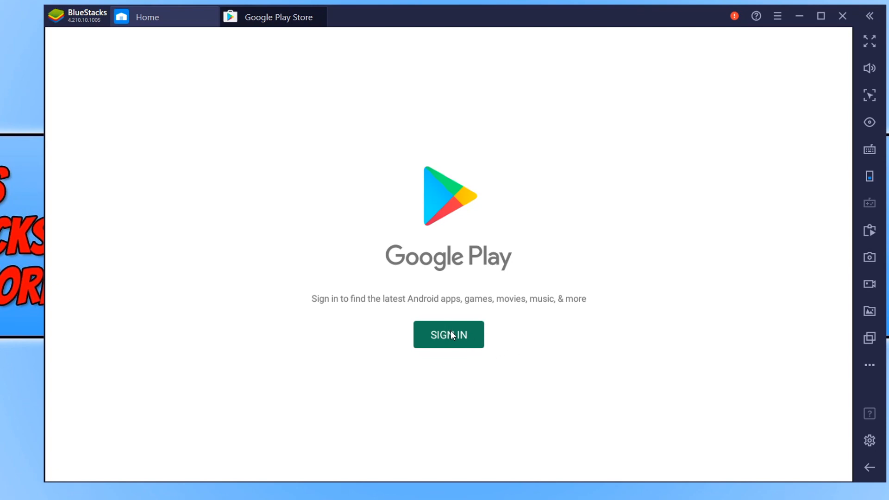
# Start the Google sign-in in the Play Store to load Games recommendations.
pyautogui.click(448, 335)
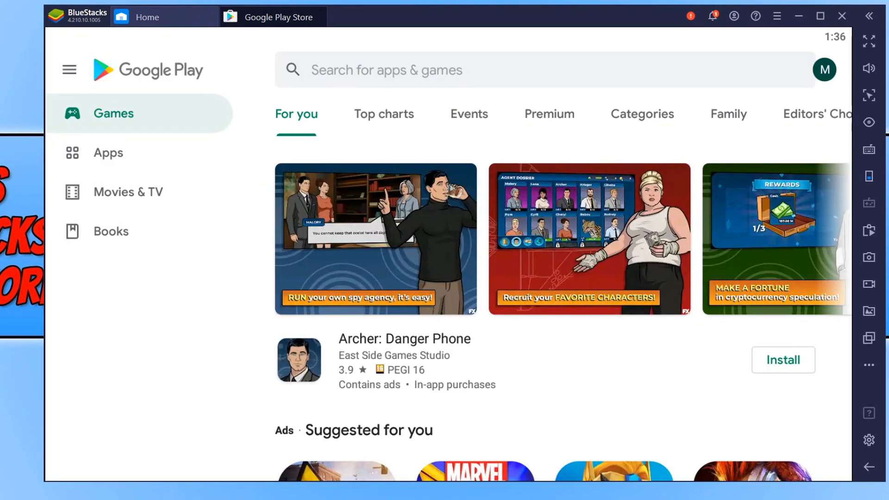
pyautogui.moveTo(385, 4)
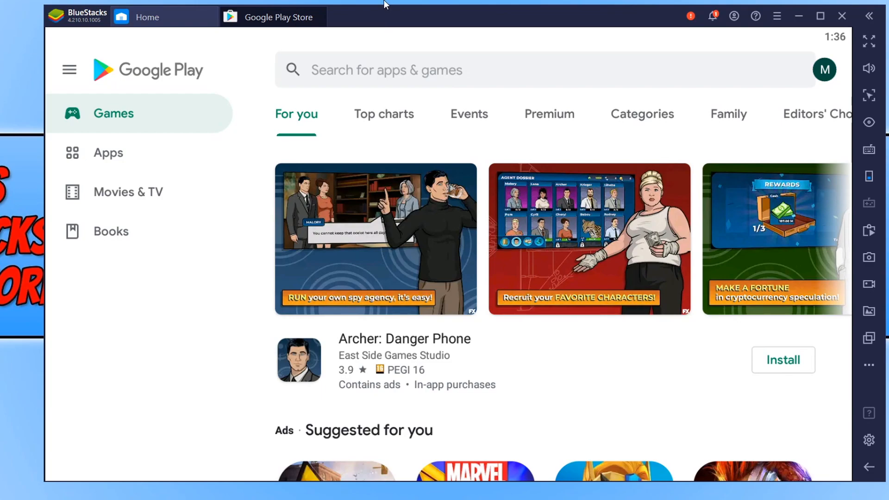
pyautogui.moveTo(607, 291)
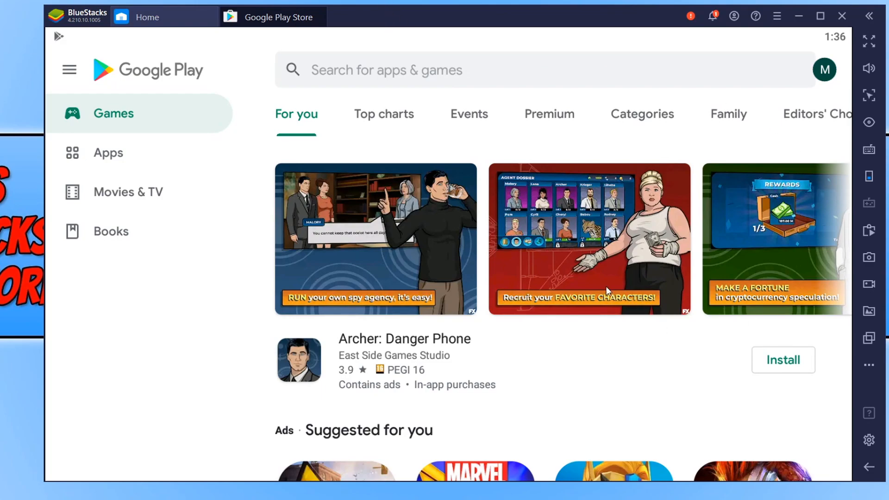
pyautogui.moveTo(618, 379)
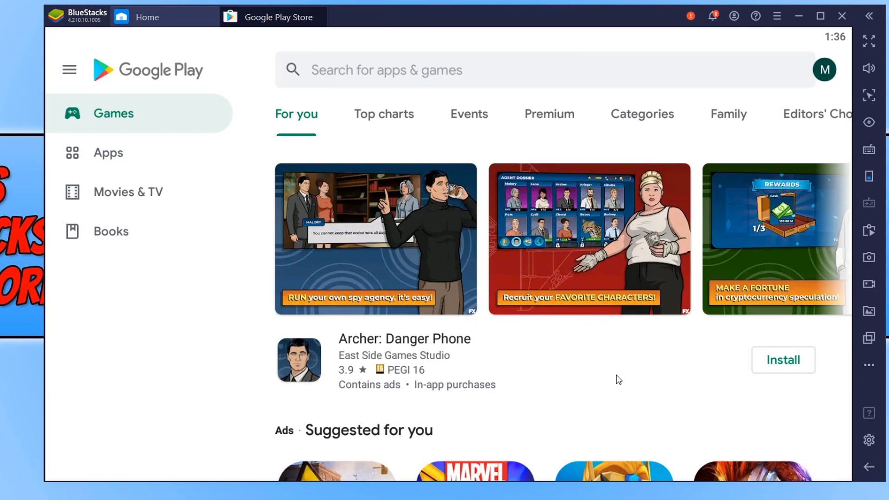
pyautogui.moveTo(611, 384)
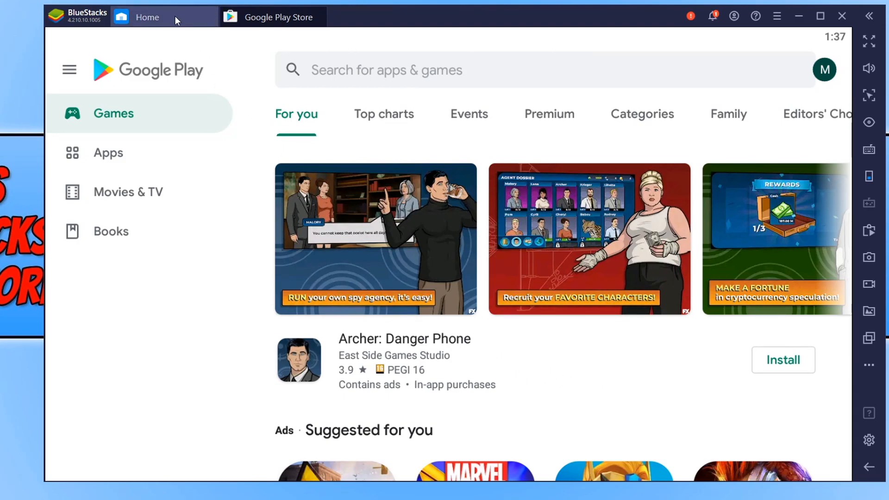
# Switch to the Home tab and dismiss the search games and discover games tips.
pyautogui.click(147, 17)
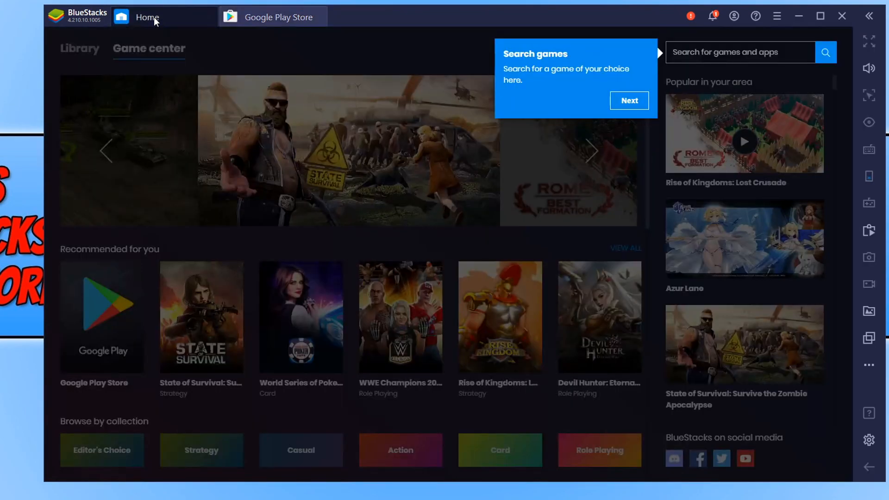
pyautogui.click(629, 100)
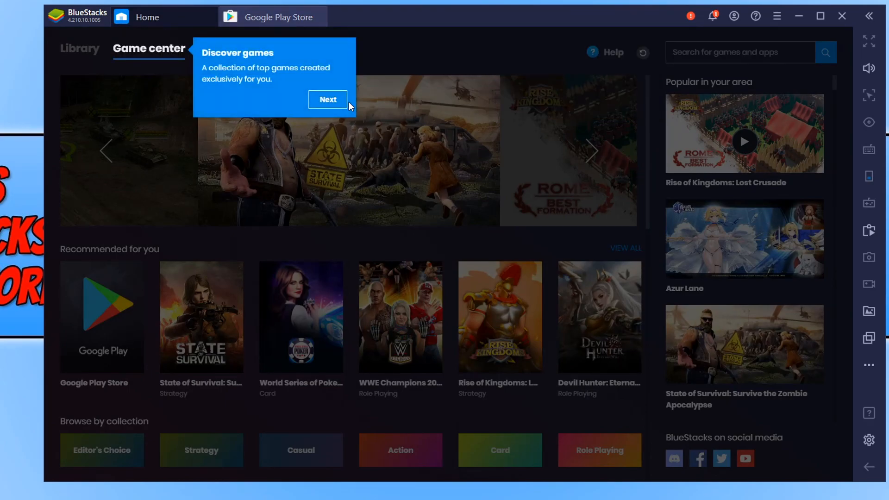
pyautogui.click(328, 99)
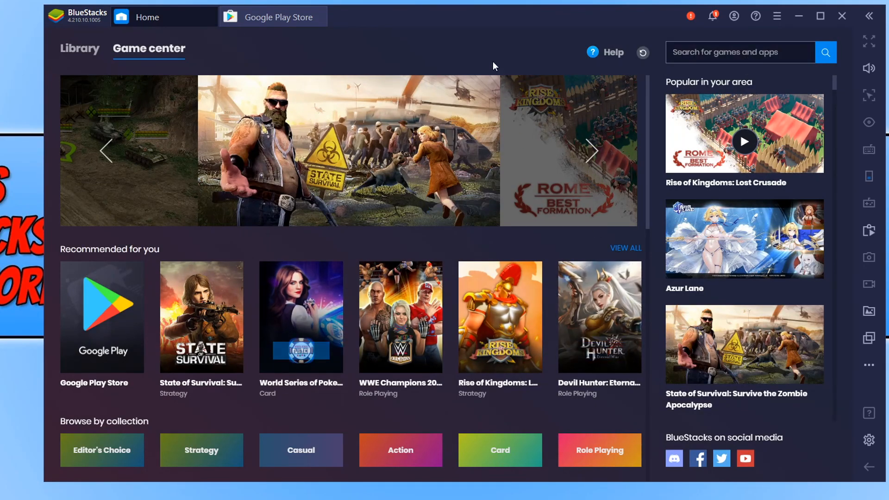
pyautogui.moveTo(478, 152)
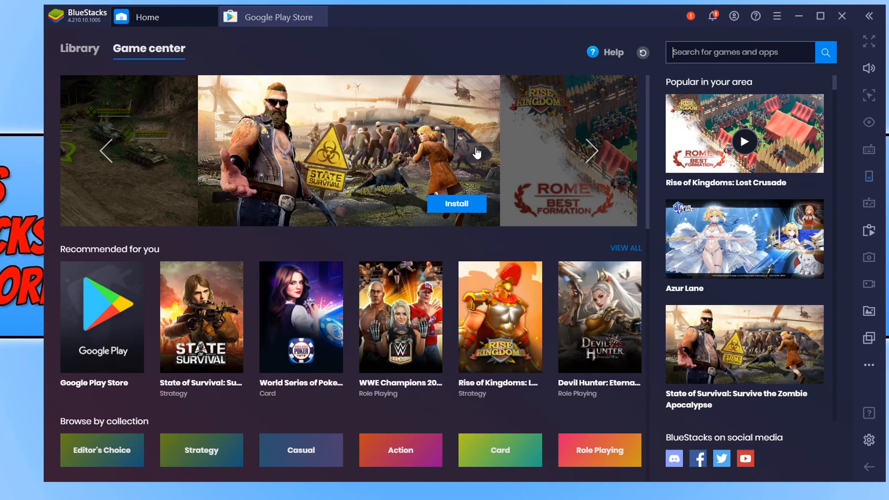
pyautogui.moveTo(399, 147)
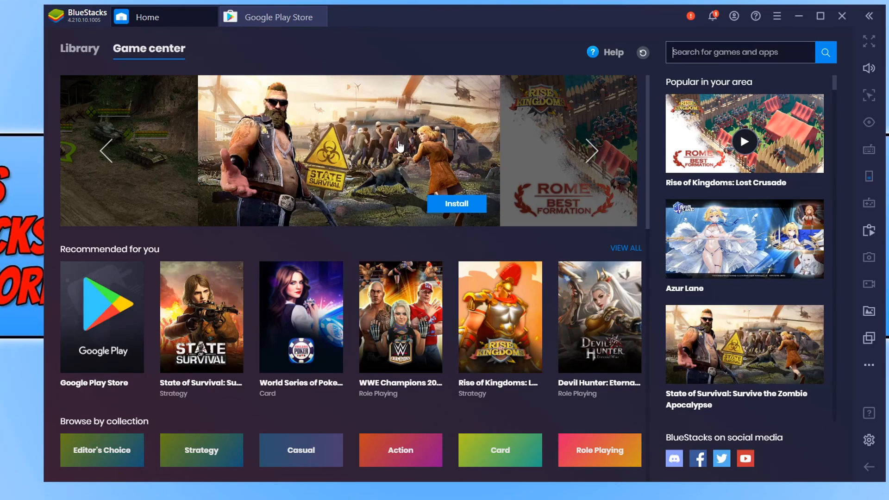
# Show the Library tab listing Google Play Store and System apps.
pyautogui.click(79, 48)
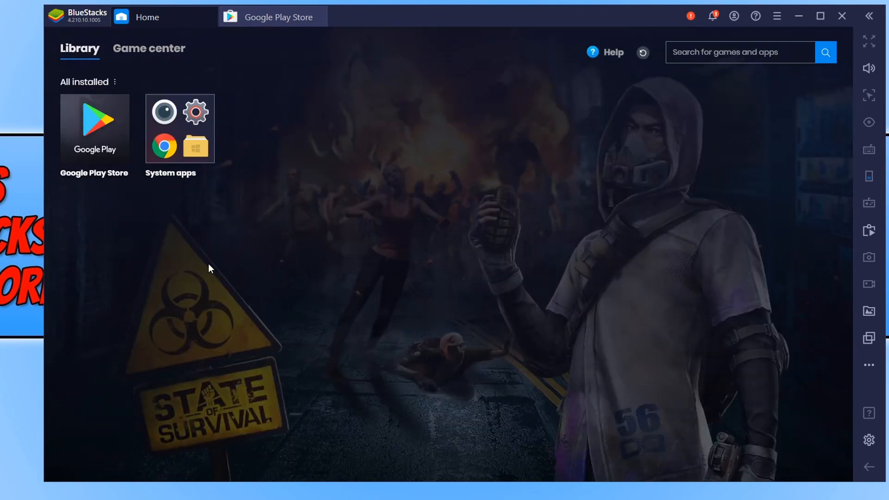
pyautogui.moveTo(363, 262)
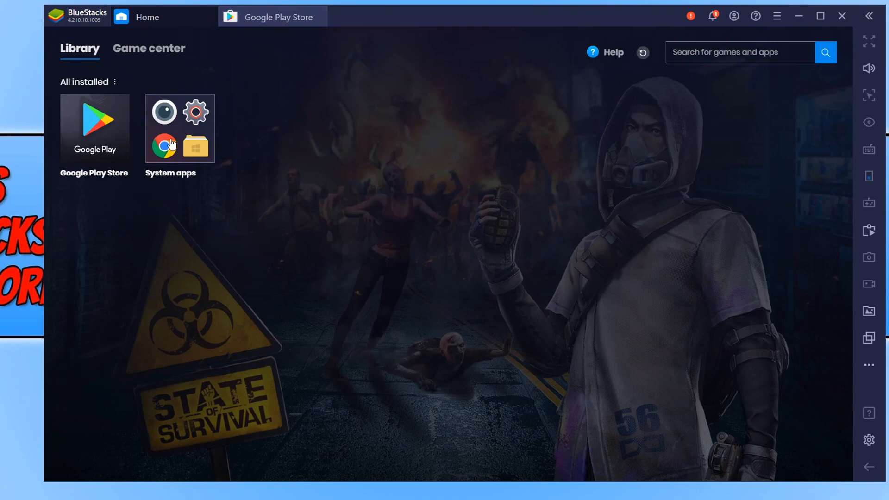
pyautogui.moveTo(96, 136)
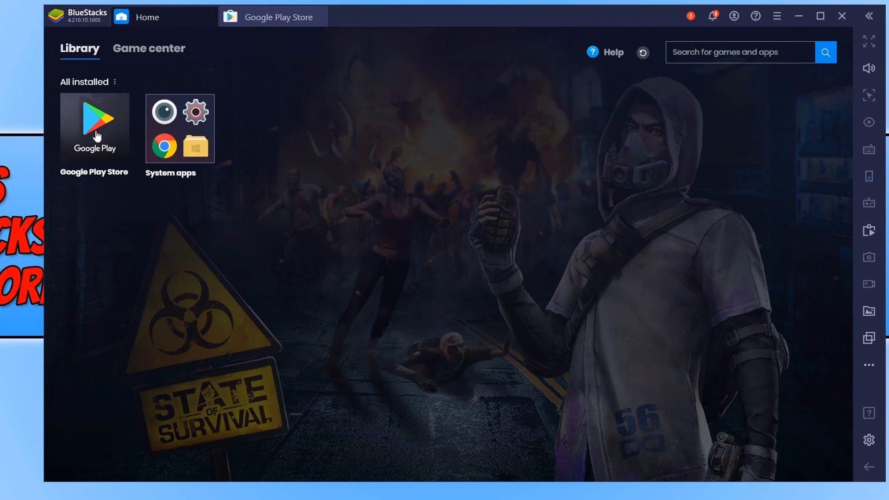
pyautogui.moveTo(164, 156)
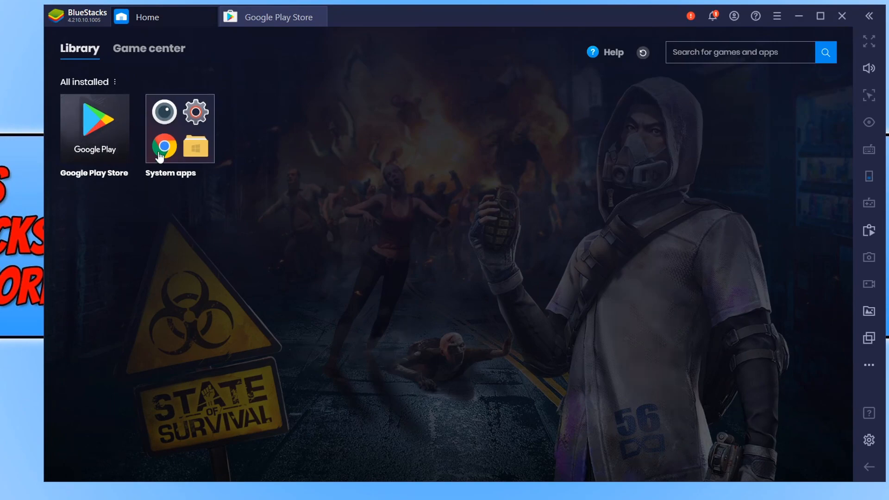
# Switch to the Game center tab and scroll down to App of the day and Popular games.
pyautogui.click(150, 48)
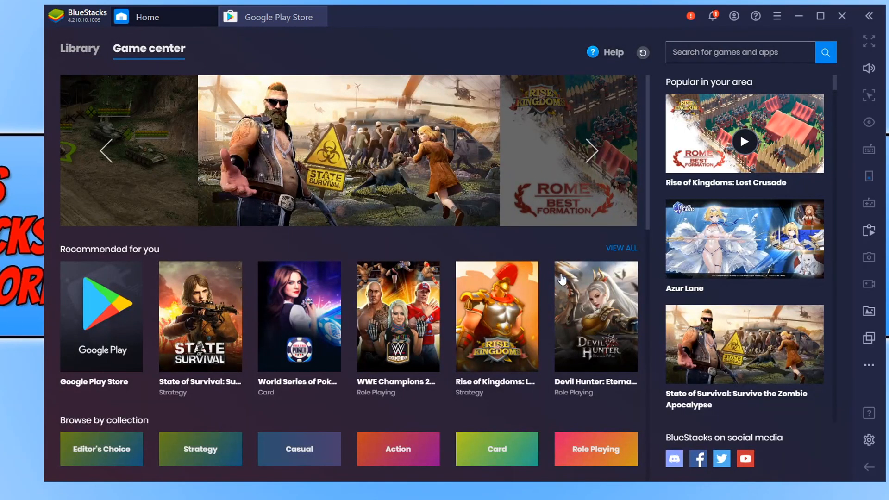
pyautogui.scroll(-3)
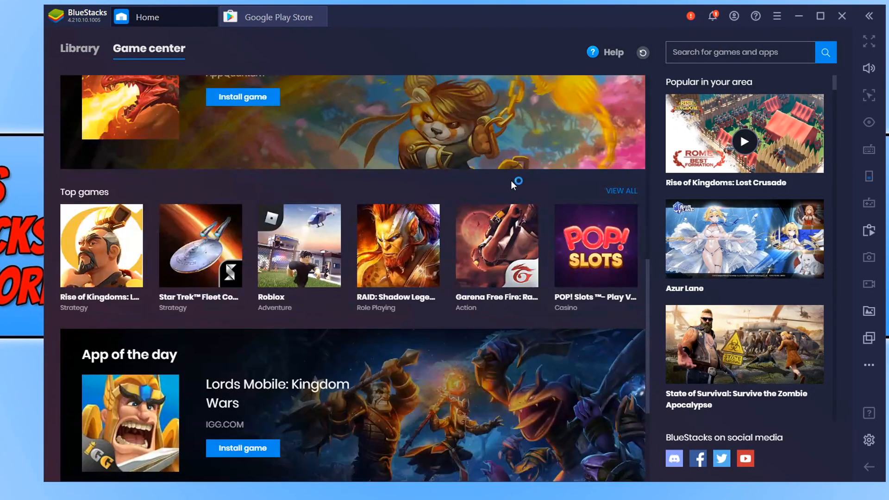
pyautogui.scroll(-3)
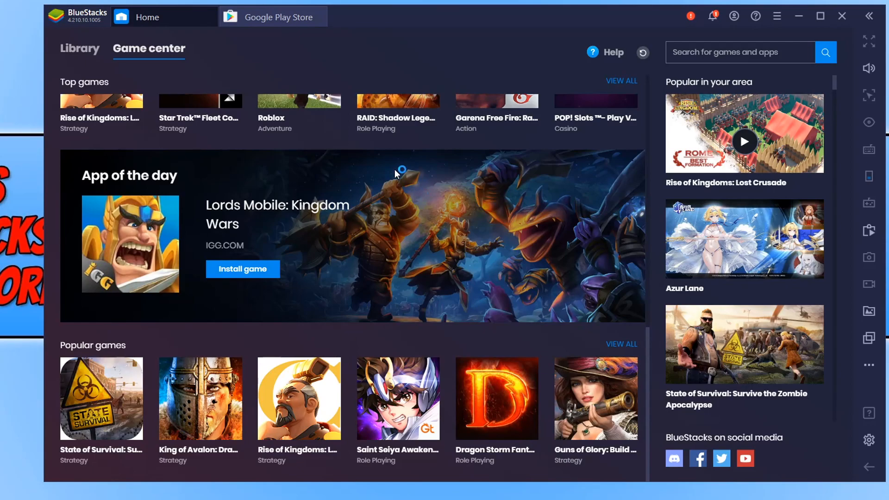
pyautogui.moveTo(874, 43)
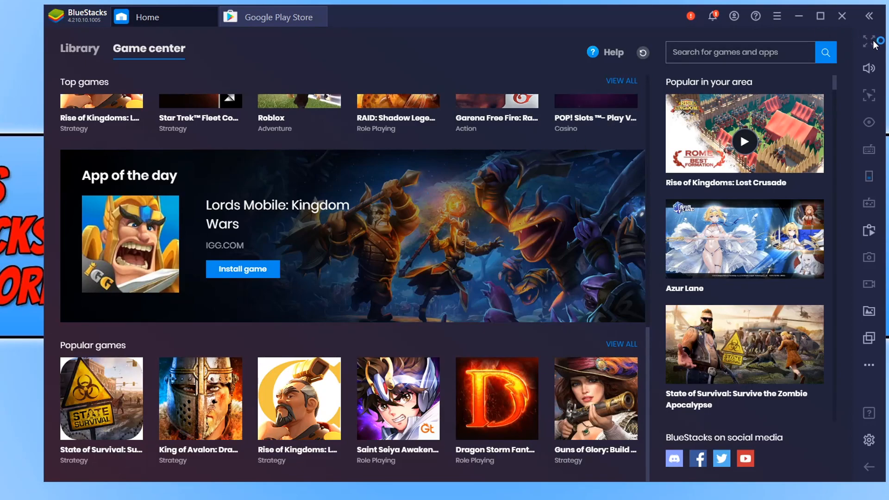
pyautogui.moveTo(869, 232)
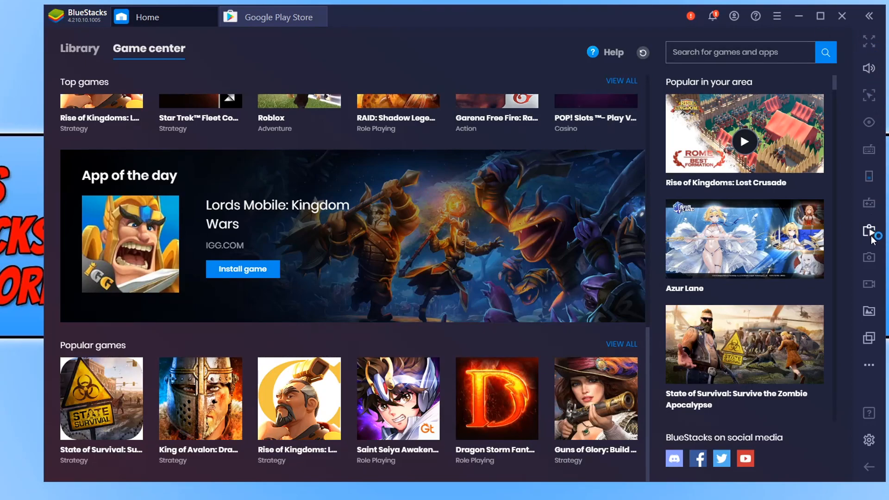
pyautogui.moveTo(876, 193)
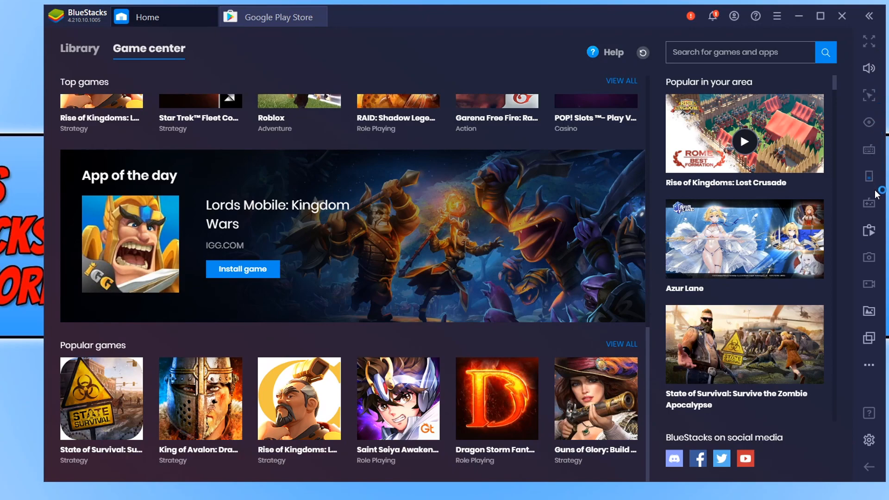
pyautogui.moveTo(876, 55)
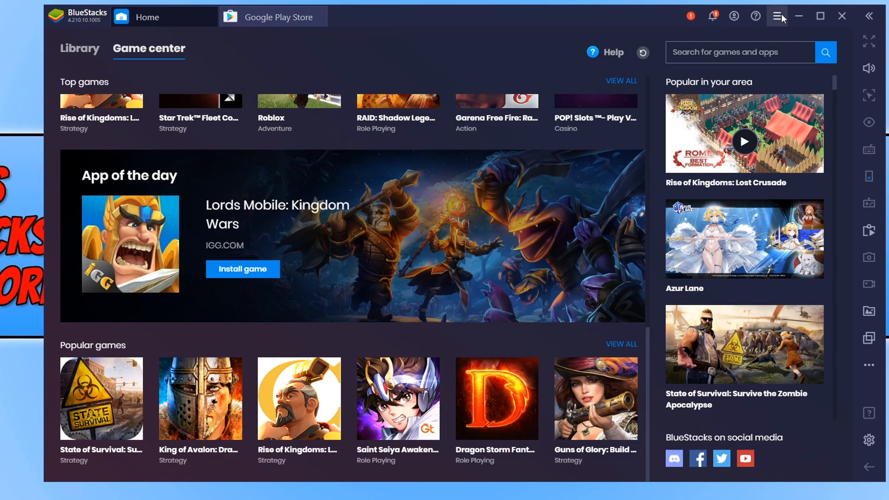
# Open Settings and view the Engine, Notifications, User data, Advanced, then Display sections.
pyautogui.click(778, 16)
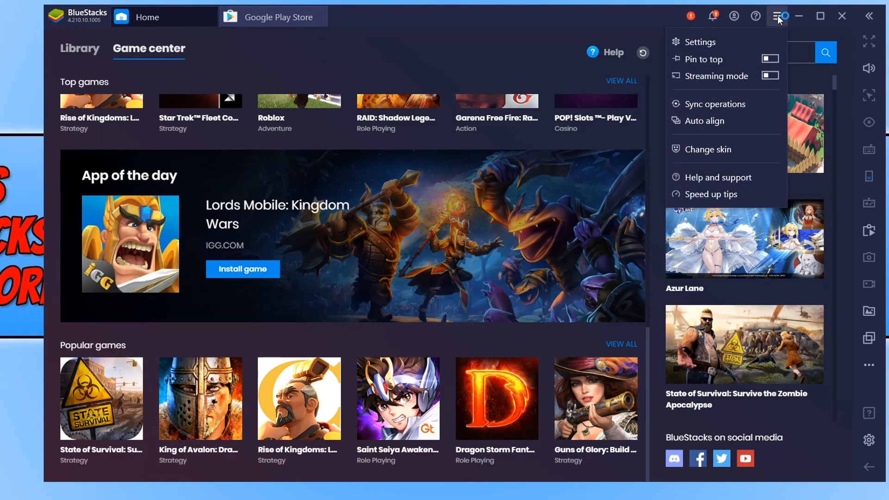
pyautogui.click(702, 42)
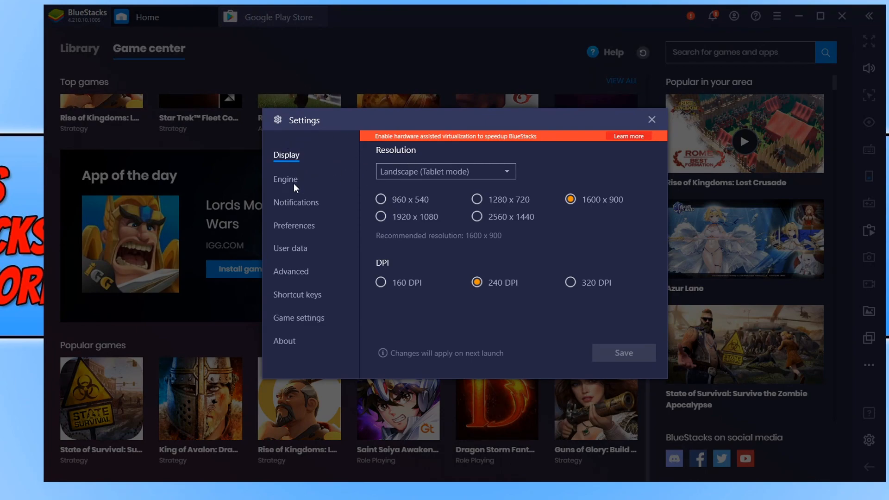
pyautogui.click(285, 179)
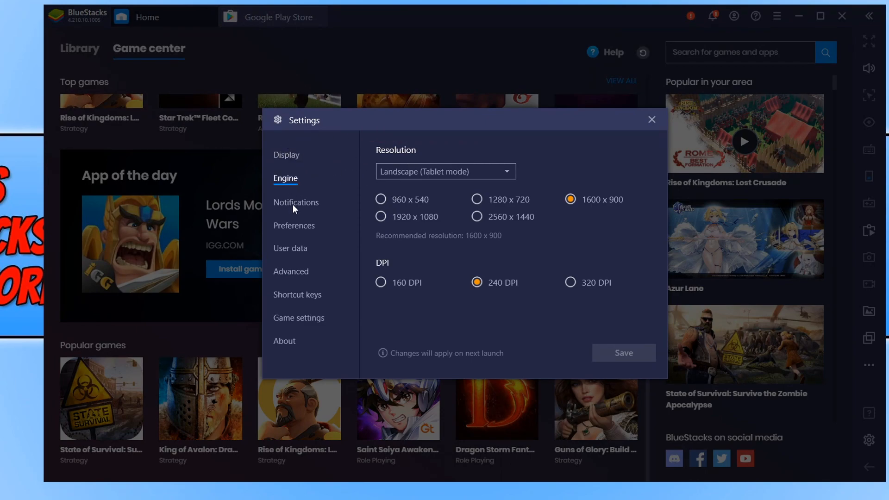
pyautogui.moveTo(352, 173)
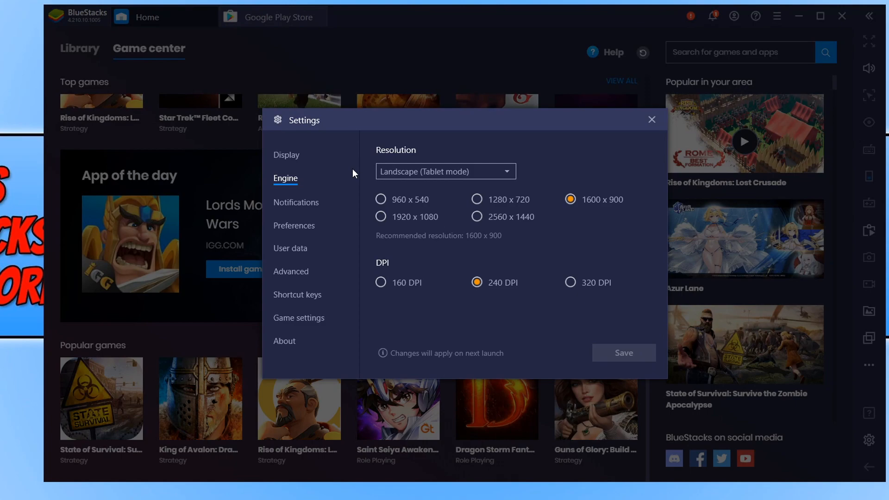
pyautogui.click(296, 202)
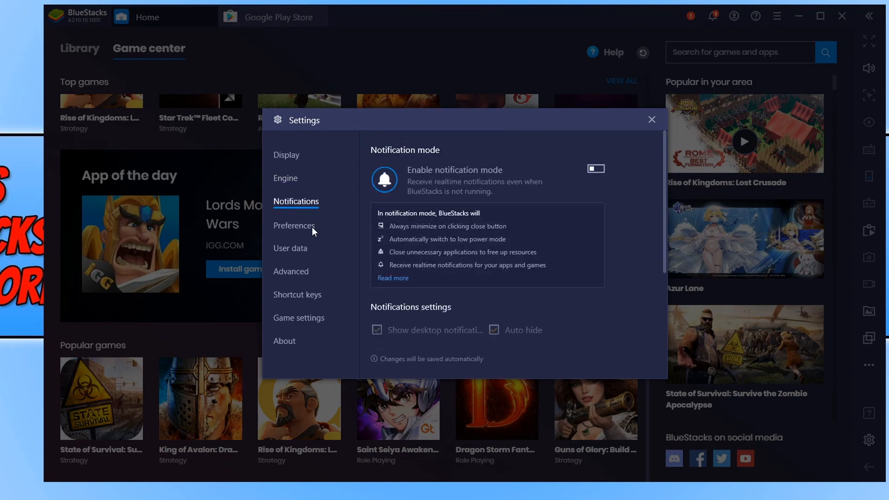
pyautogui.click(291, 247)
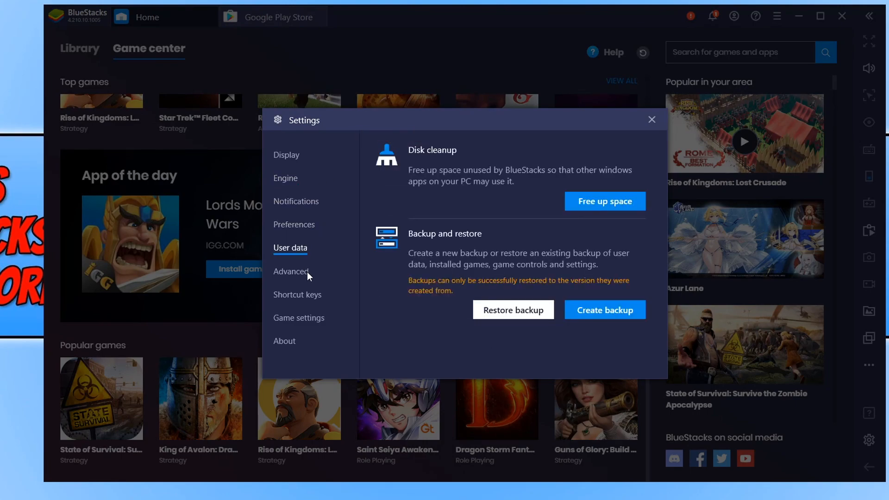
pyautogui.click(291, 271)
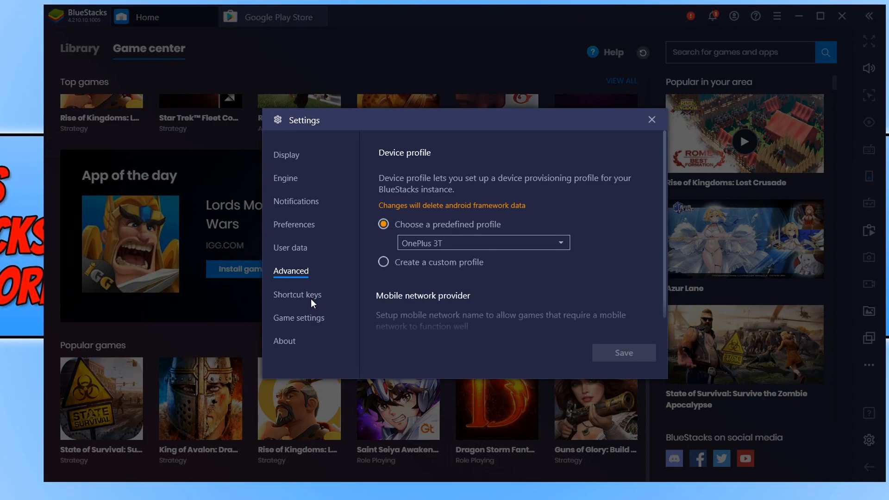
pyautogui.moveTo(267, 180)
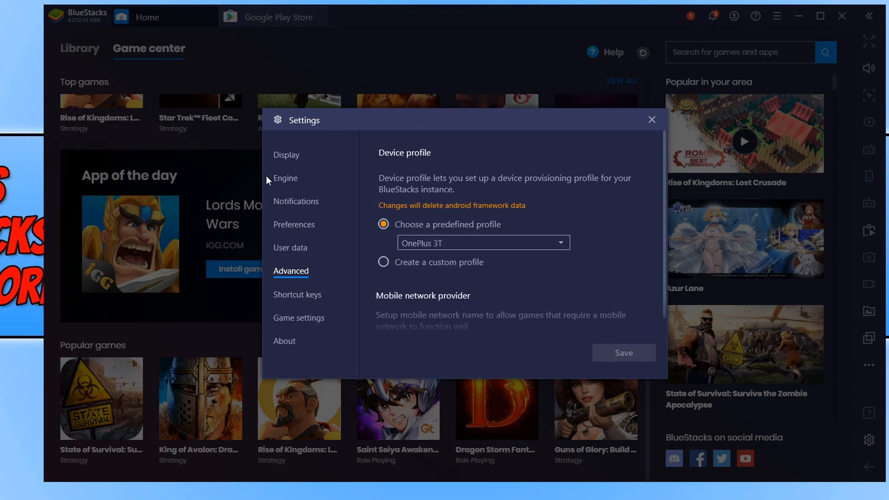
pyautogui.click(287, 155)
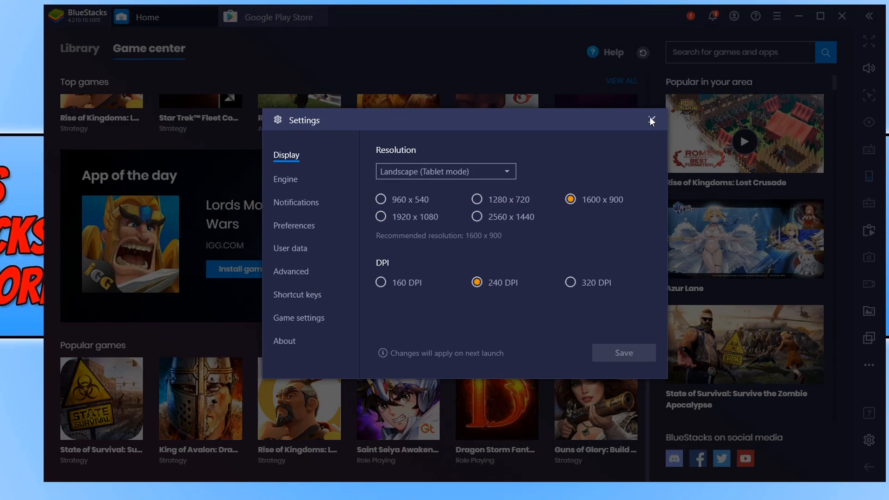
# Close the Settings window to return to the Game Center home.
pyautogui.click(651, 120)
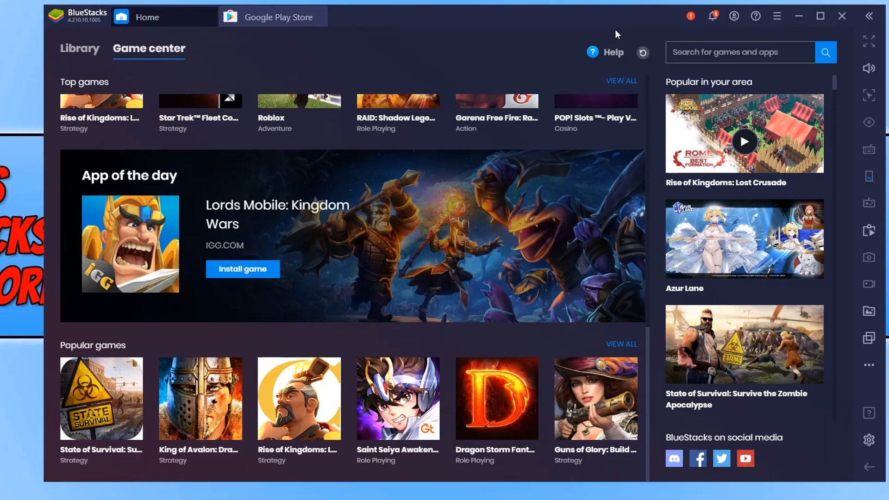
pyautogui.moveTo(587, 210)
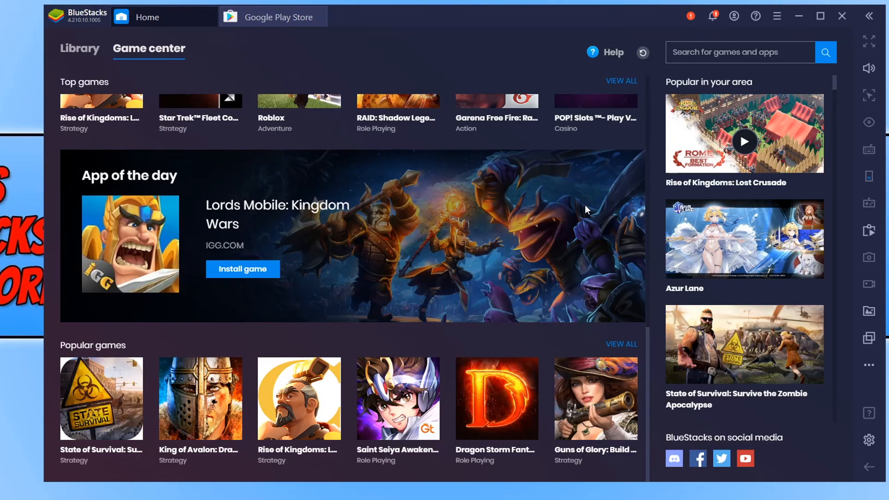